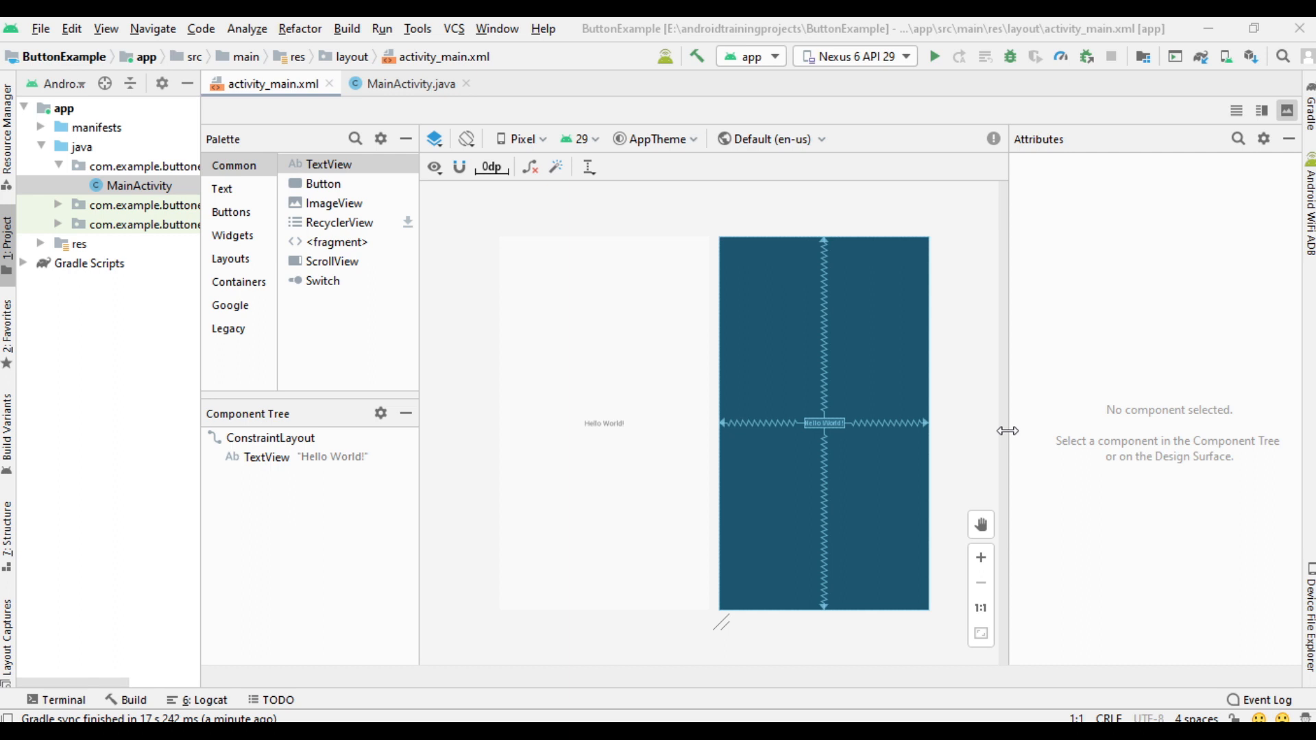
Step: Delete the default "Hello World!" TextView, leaving an empty ConstraintLayout
click(269, 456)
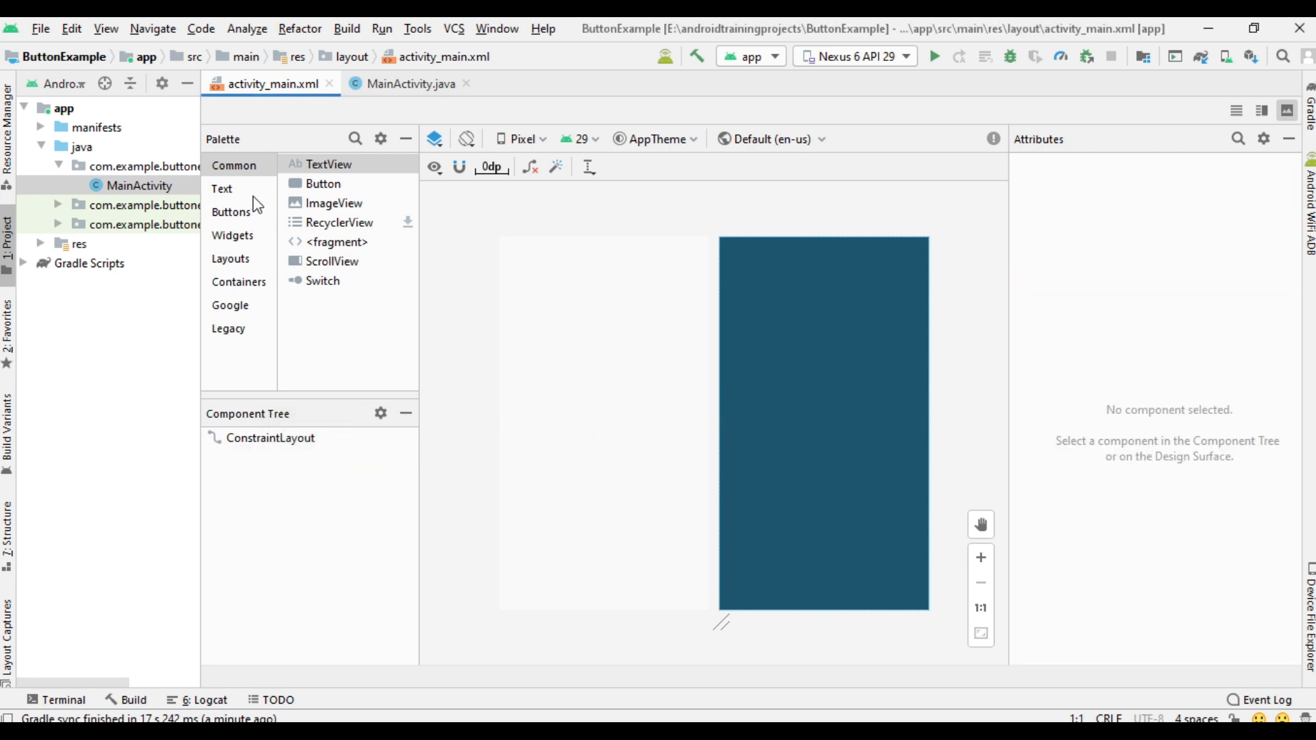
Step: Add a Button from the Buttons palette, constrained to the parent with a 139dp top margin
click(228, 327)
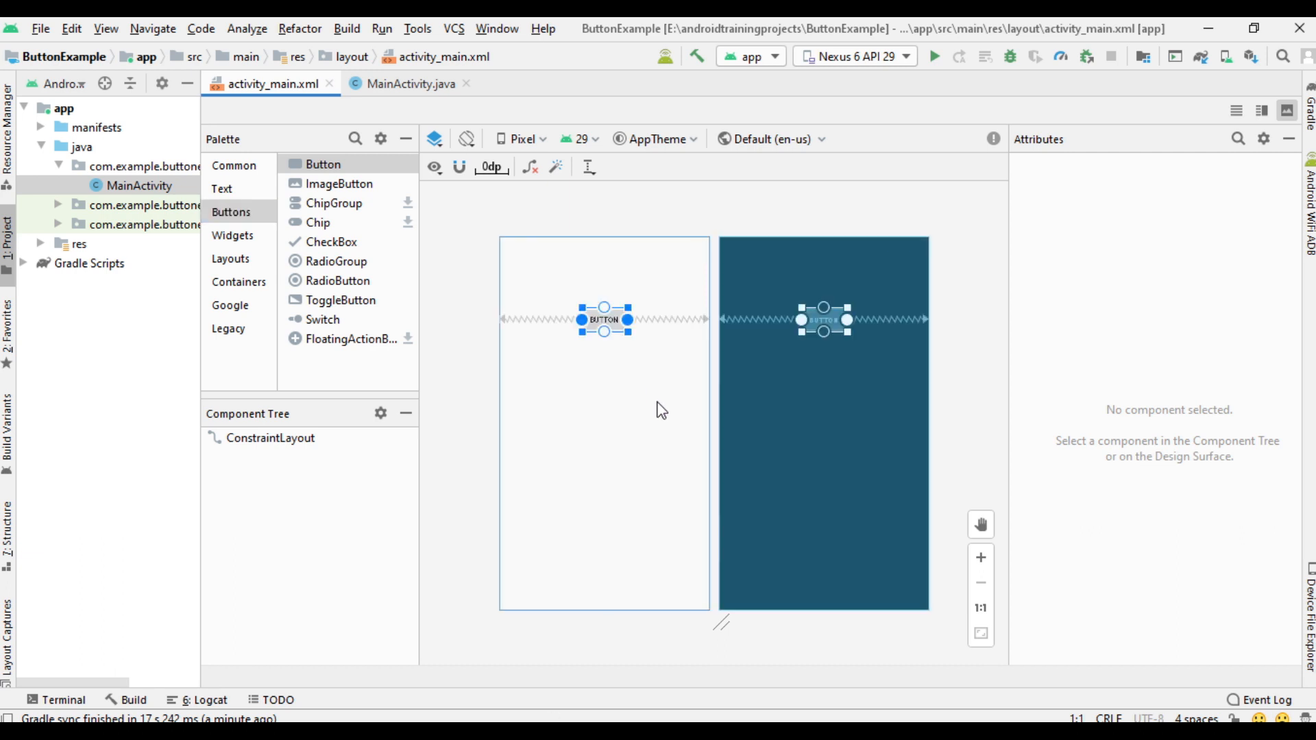
click(603, 319)
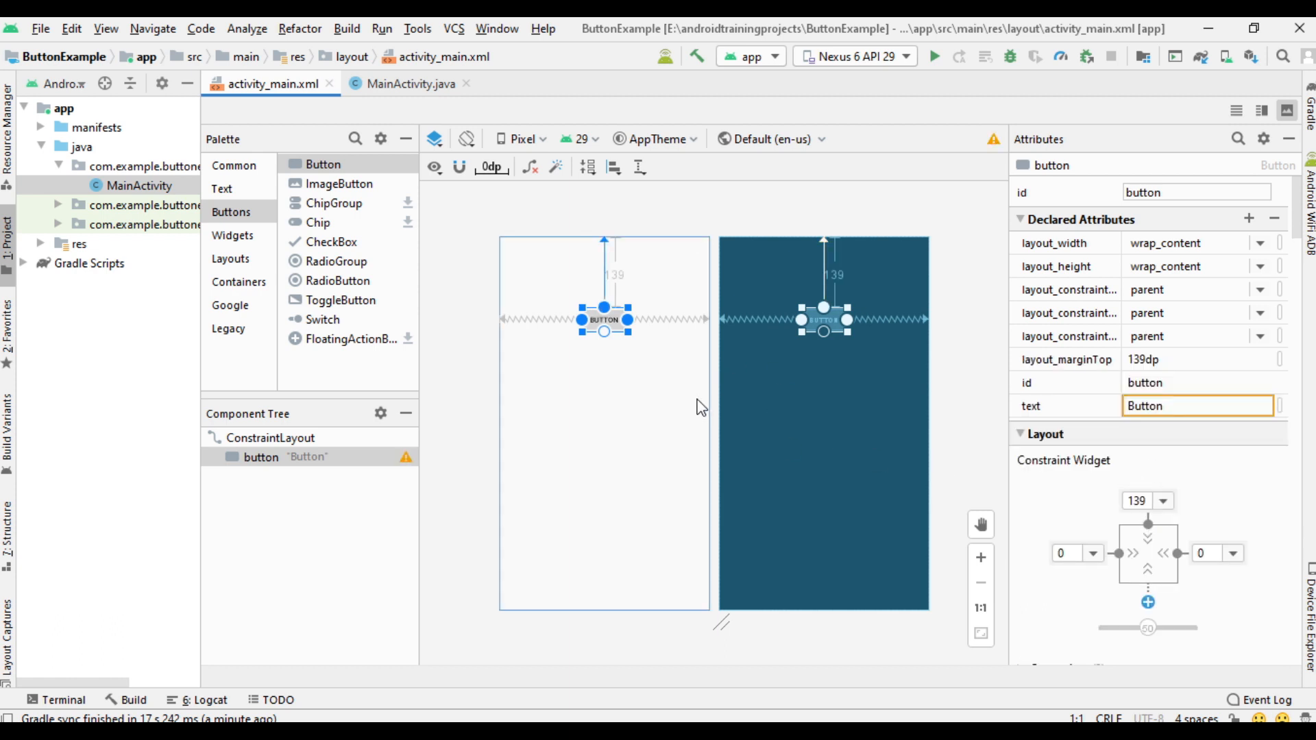
mouse_move(555, 365)
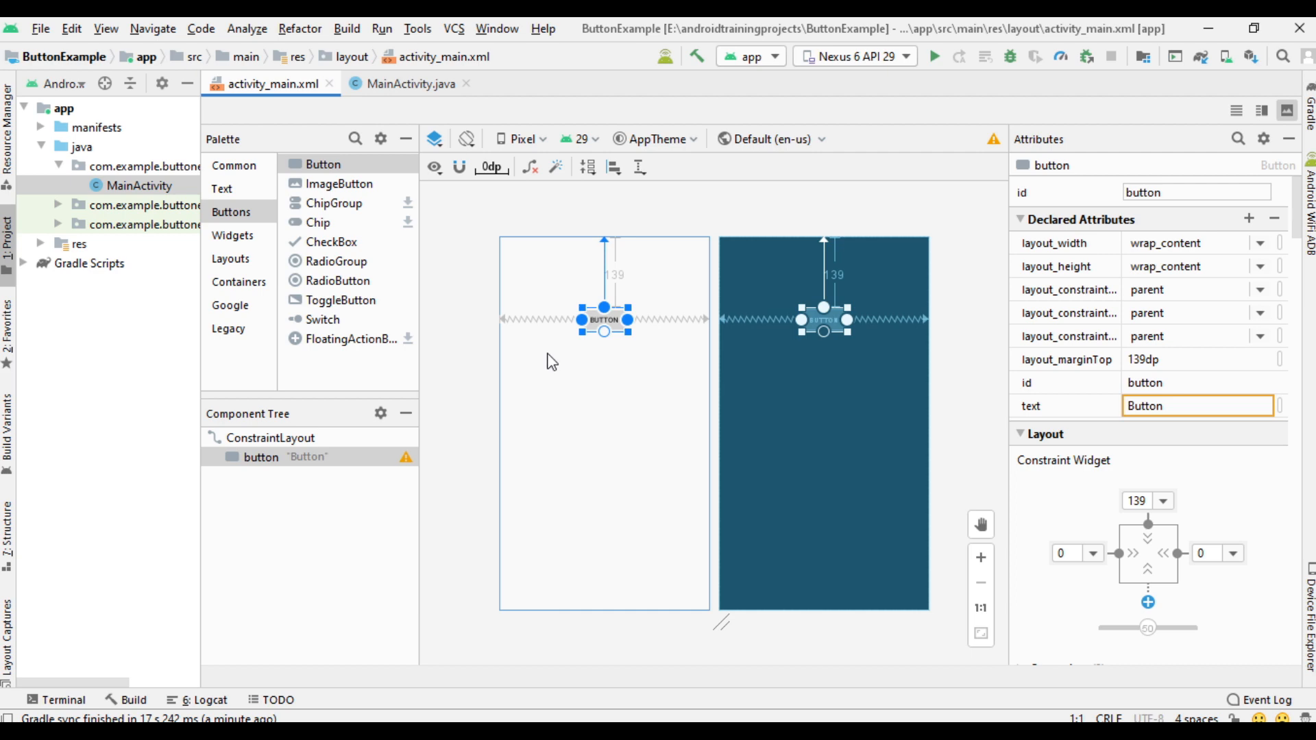
mouse_move(560, 423)
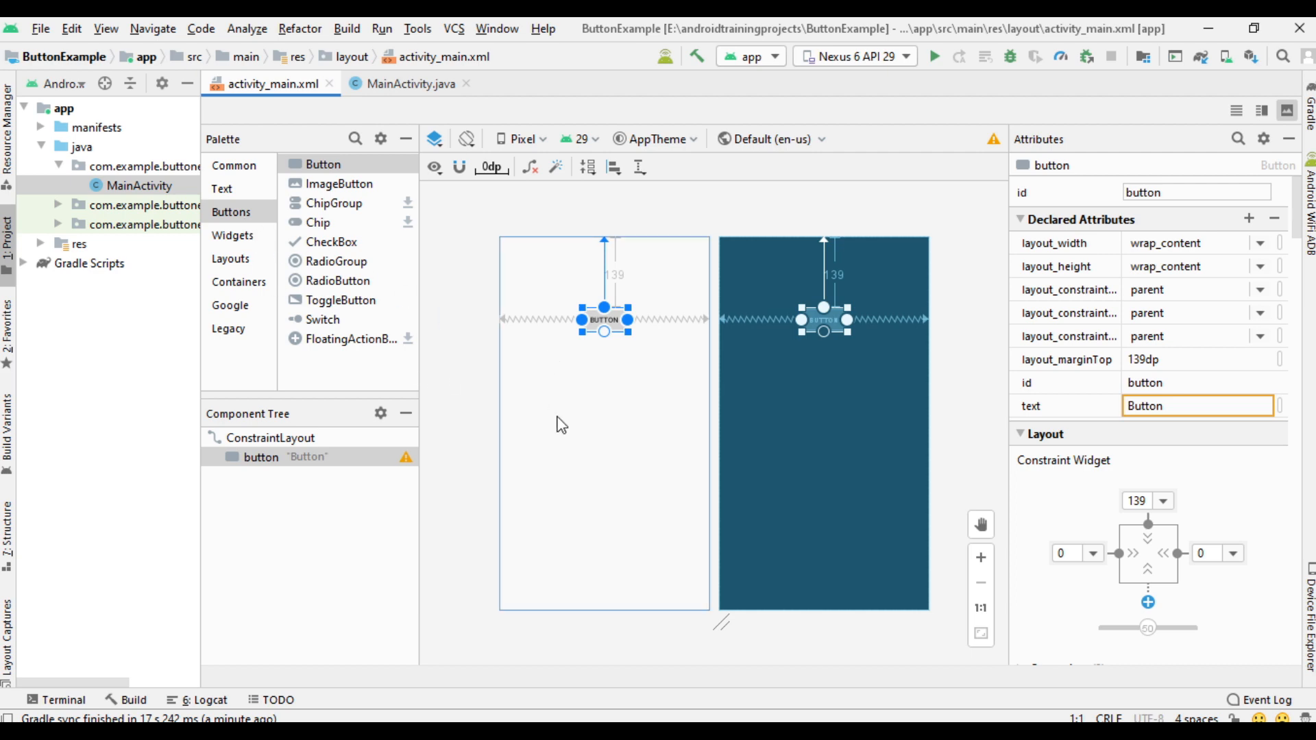
mouse_move(611, 440)
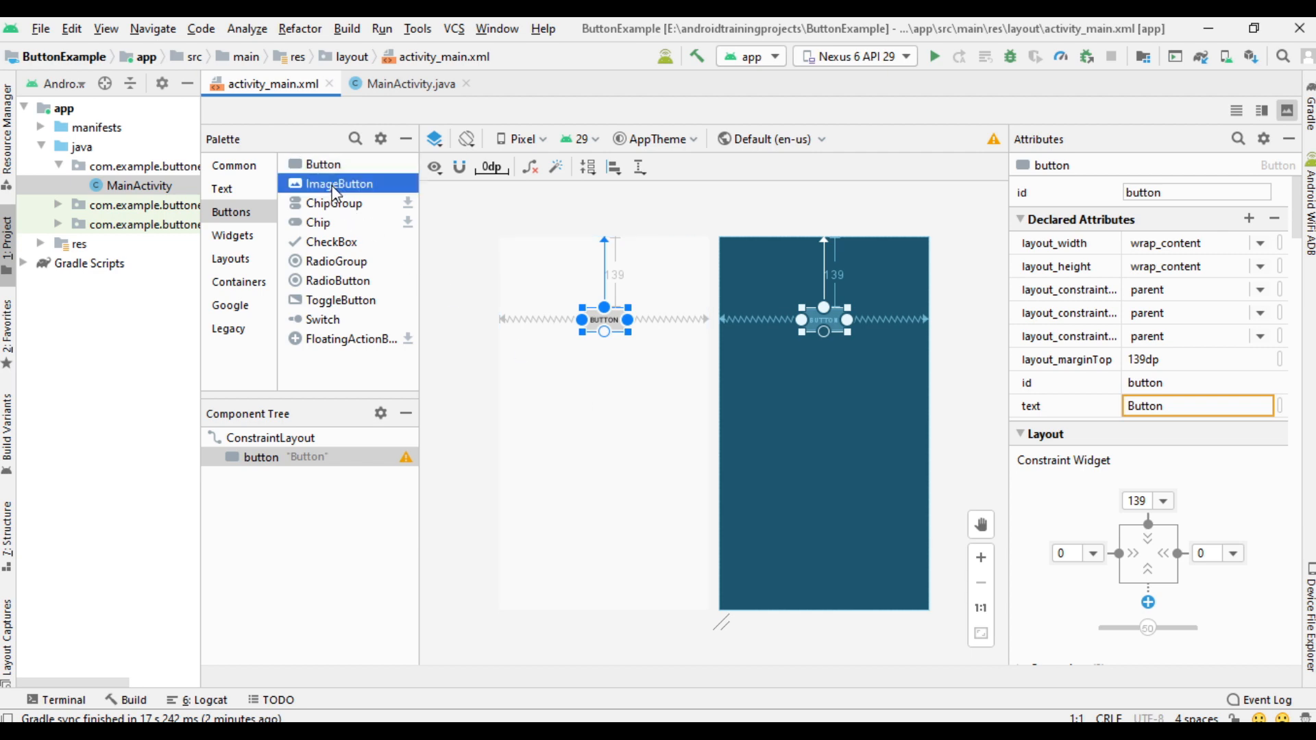
Step: Add an ImageButton below the Button using the ic_launcher mipmap icon
click(603, 398)
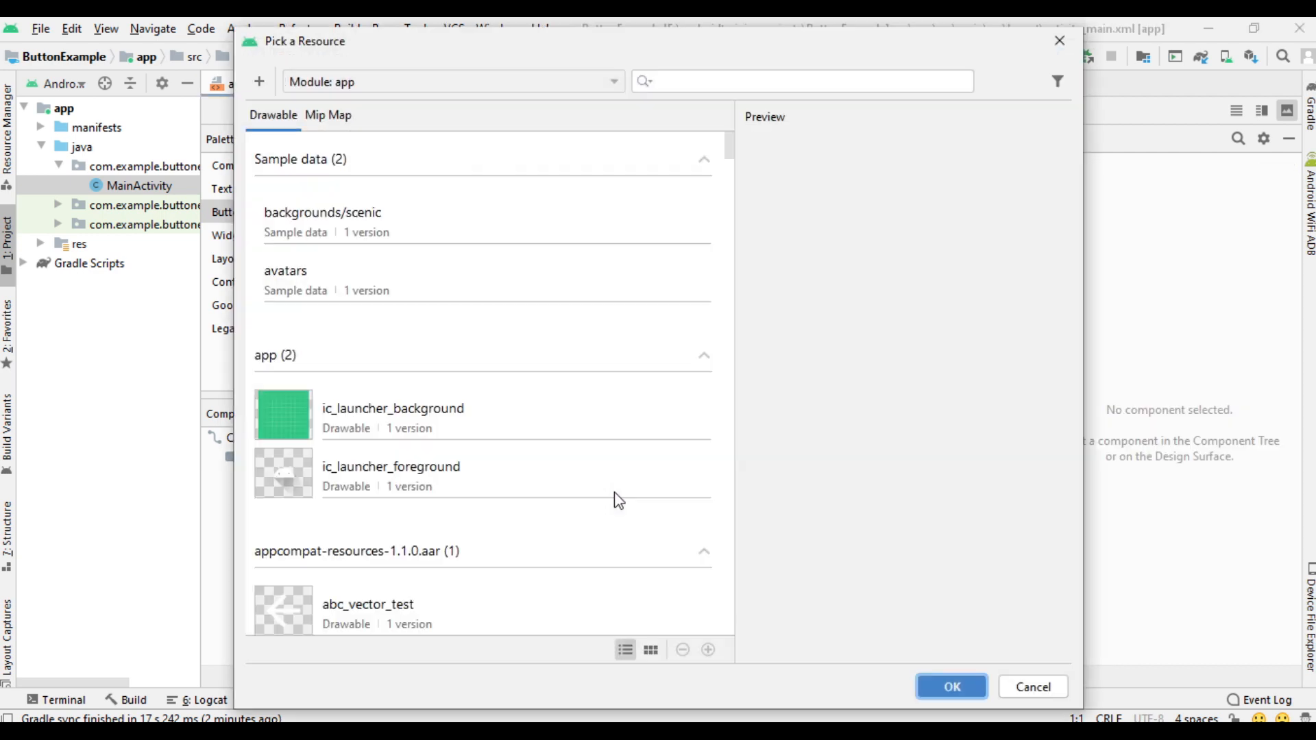
click(328, 115)
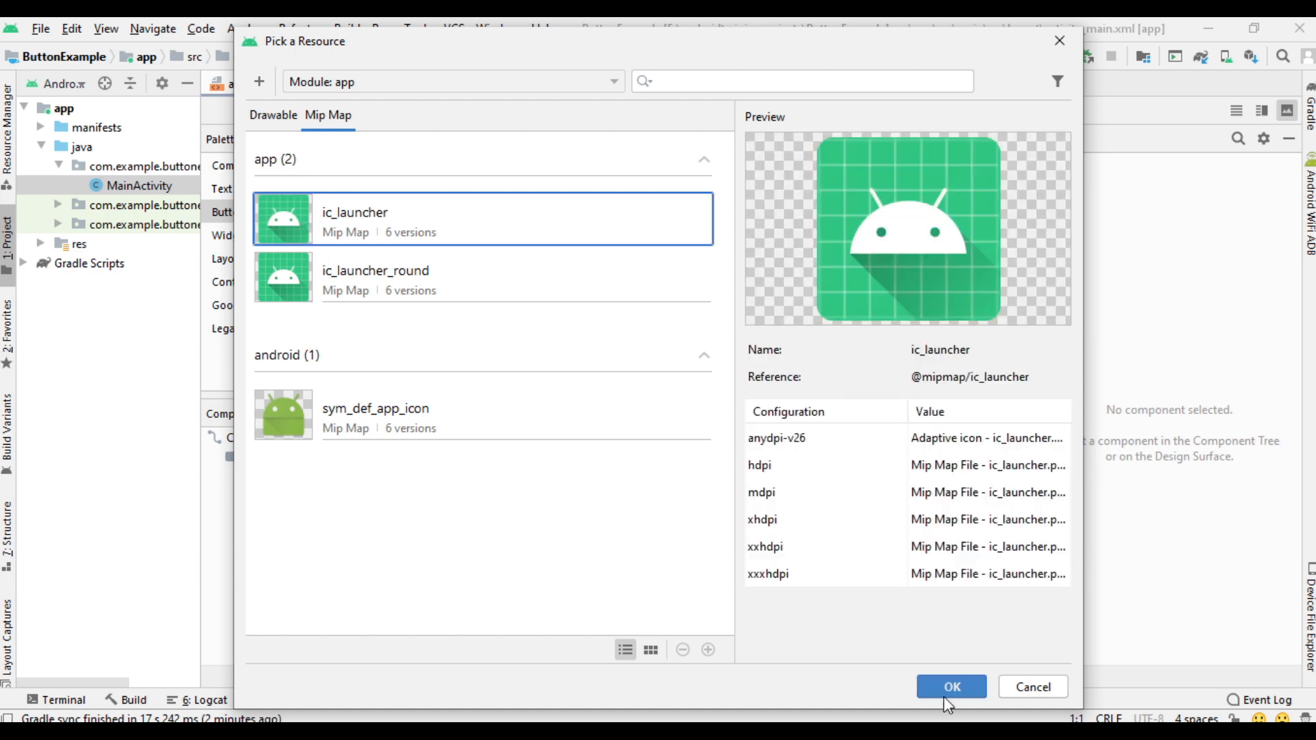
click(951, 686)
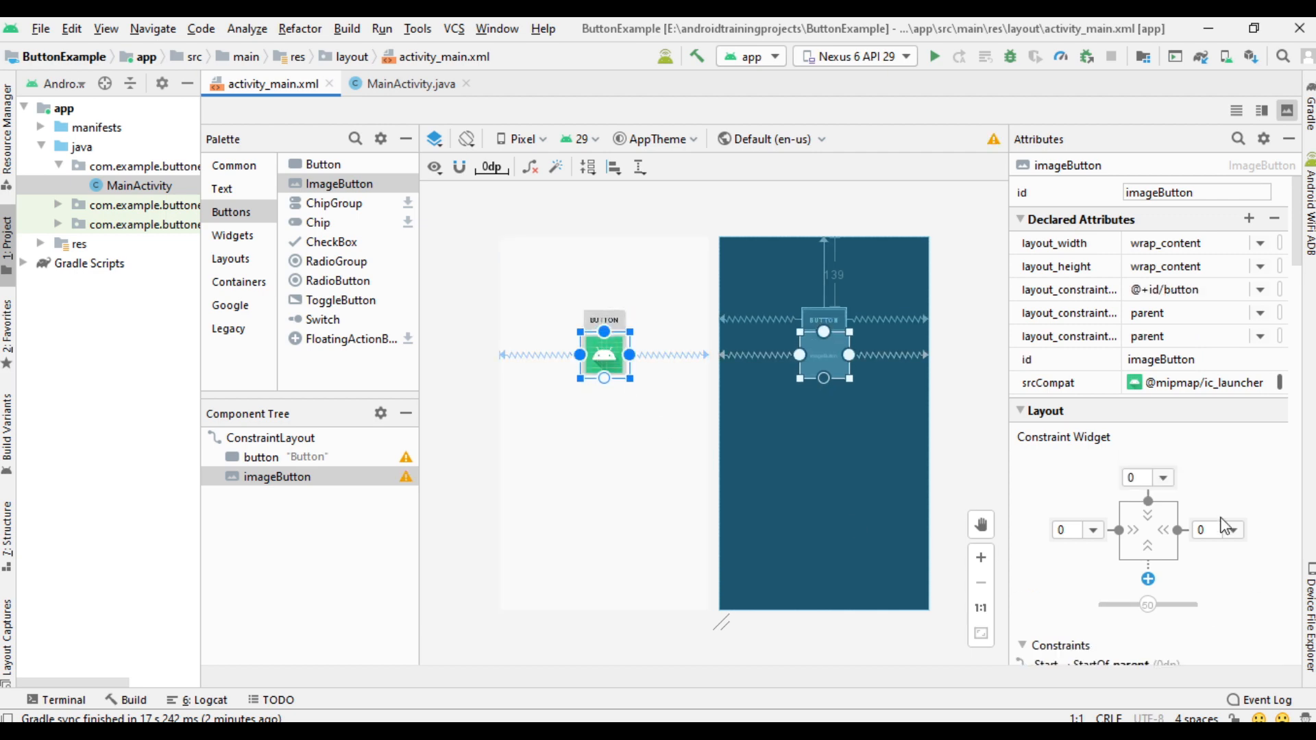
Step: Set the ImageButton's top margin to 80dp in the Constraint Widget
click(1164, 477)
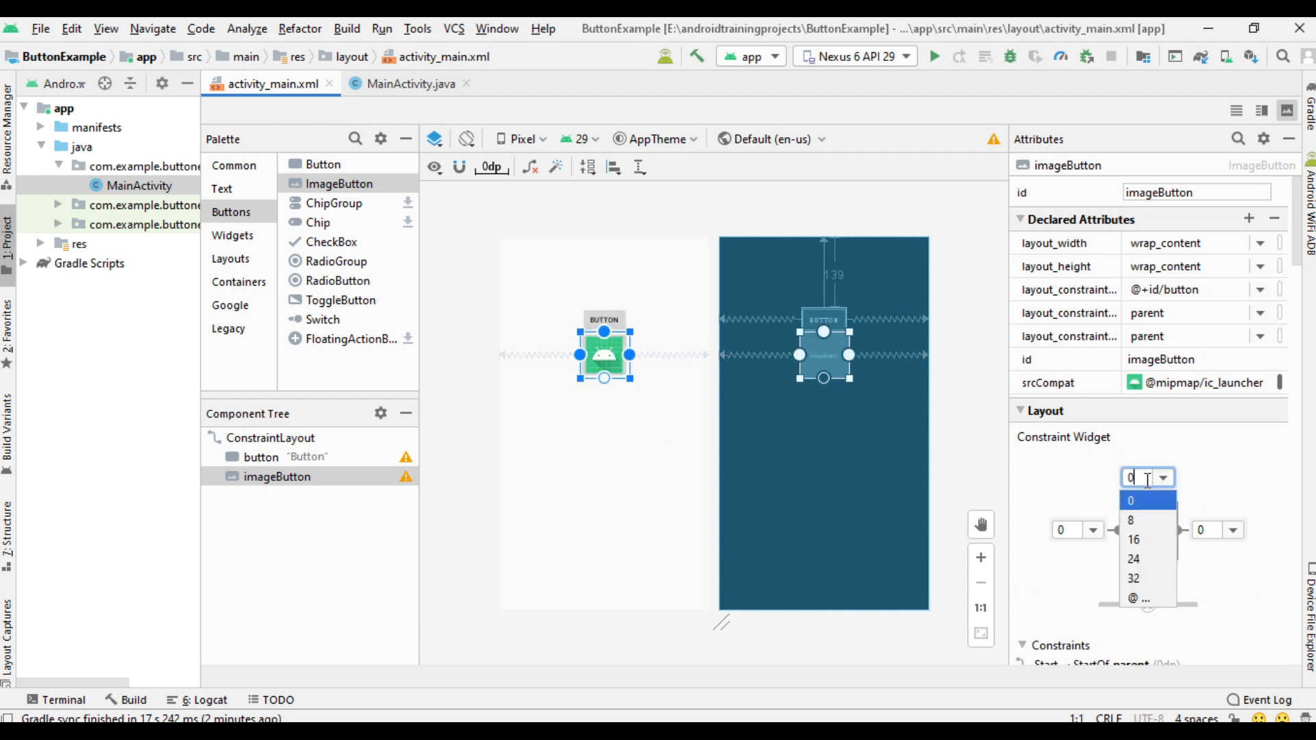
click(1132, 519)
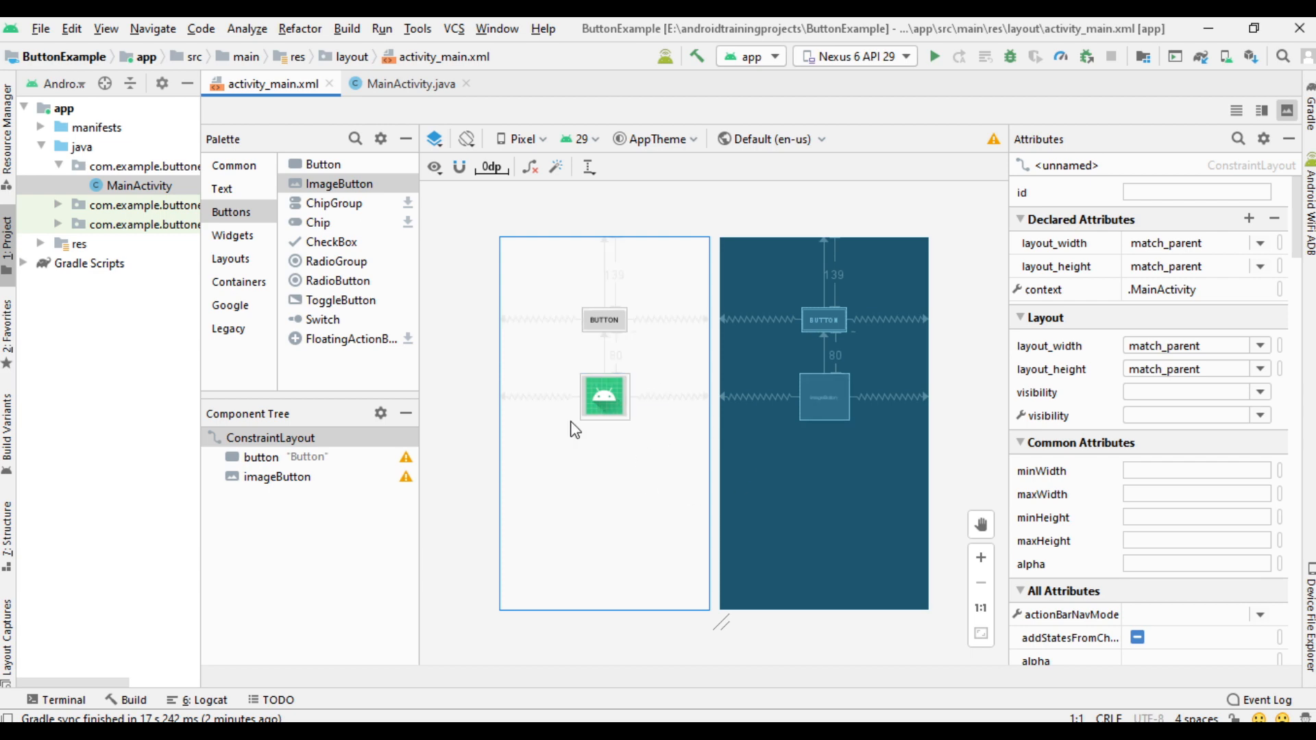
mouse_move(663, 432)
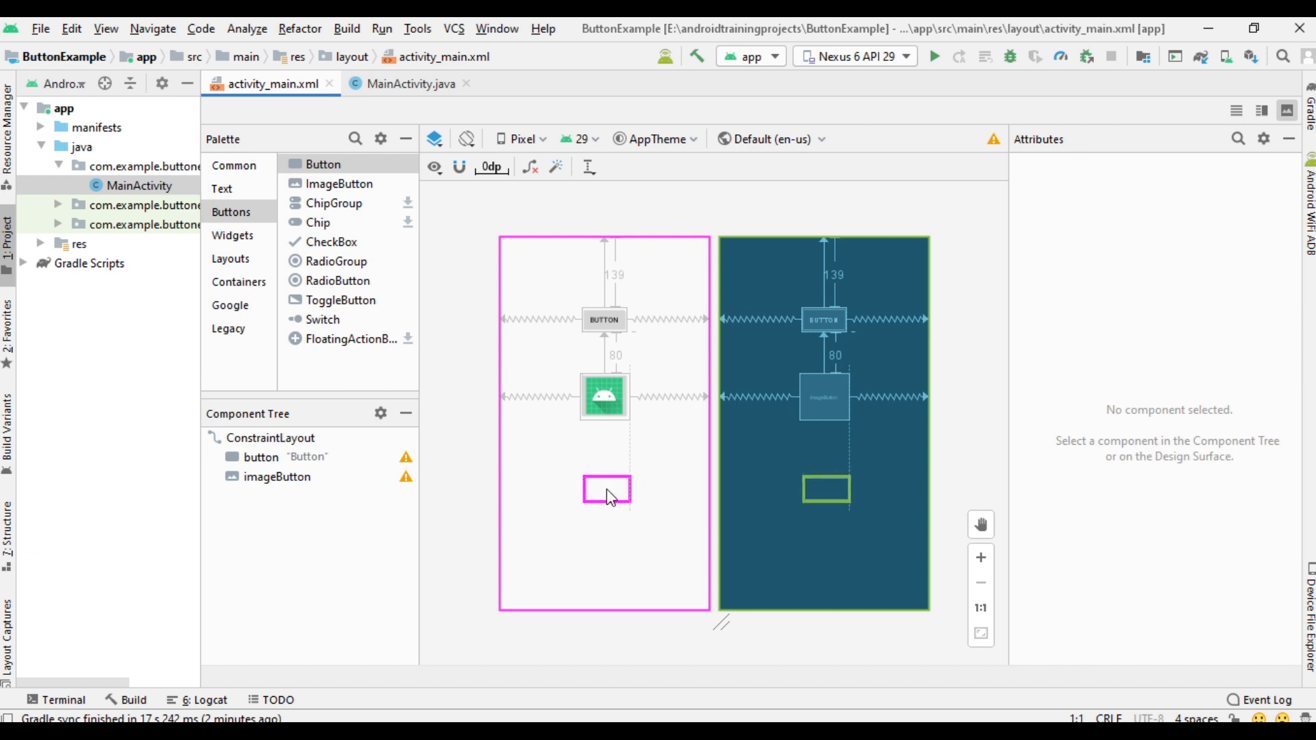
Step: Add button2 below the ImageButton, constrained to the parent's sides with 0dp left and right margins
click(604, 489)
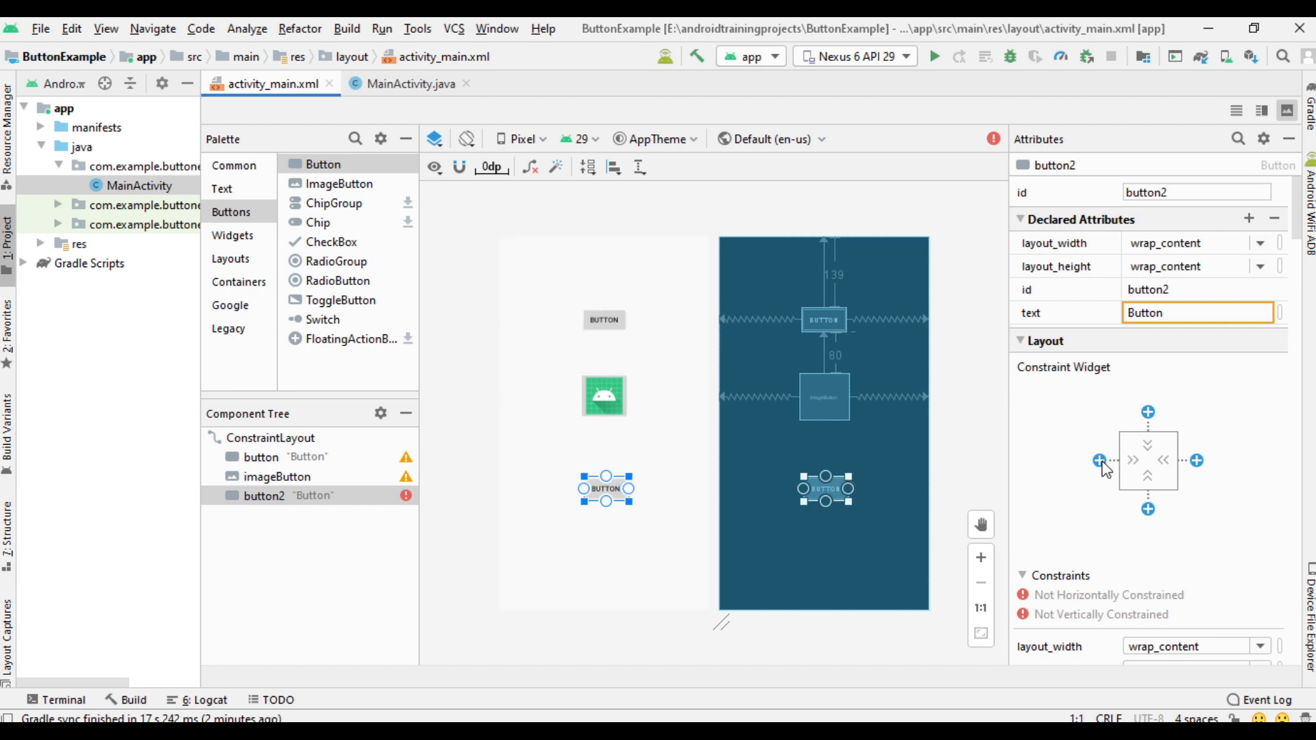
click(1097, 553)
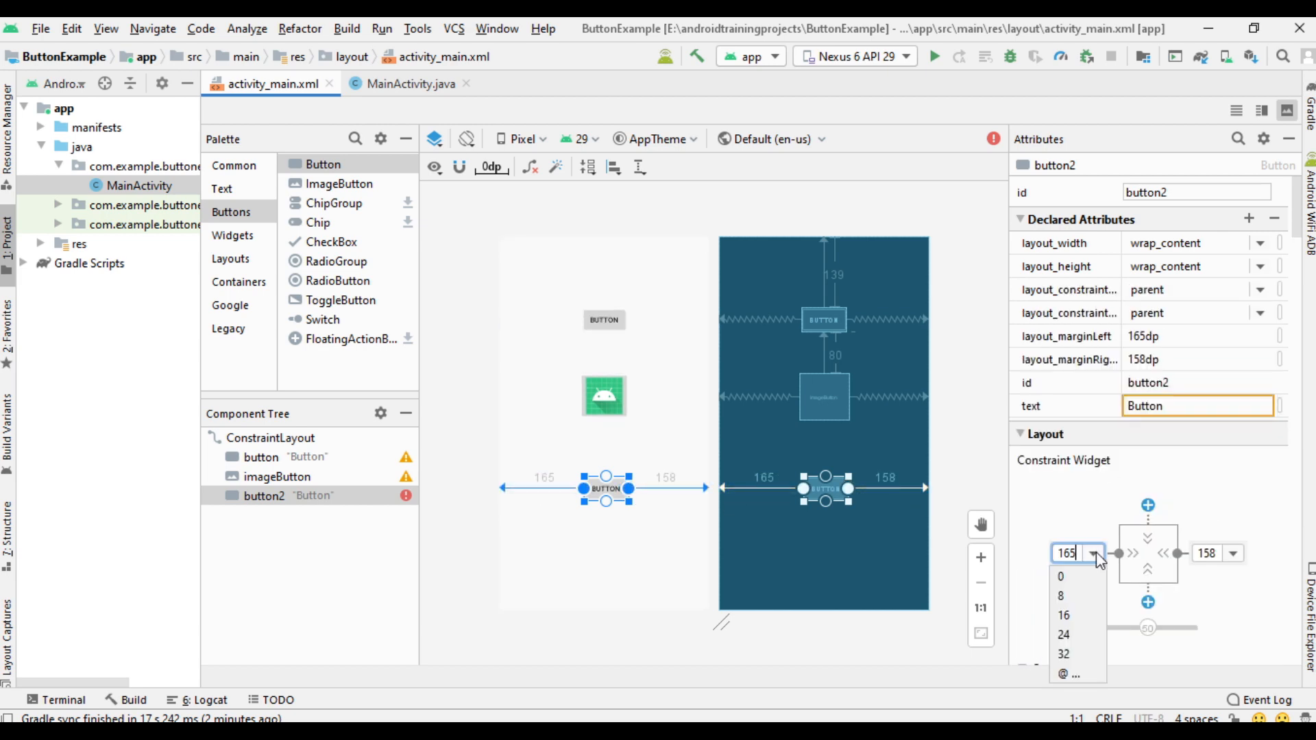
click(1061, 576)
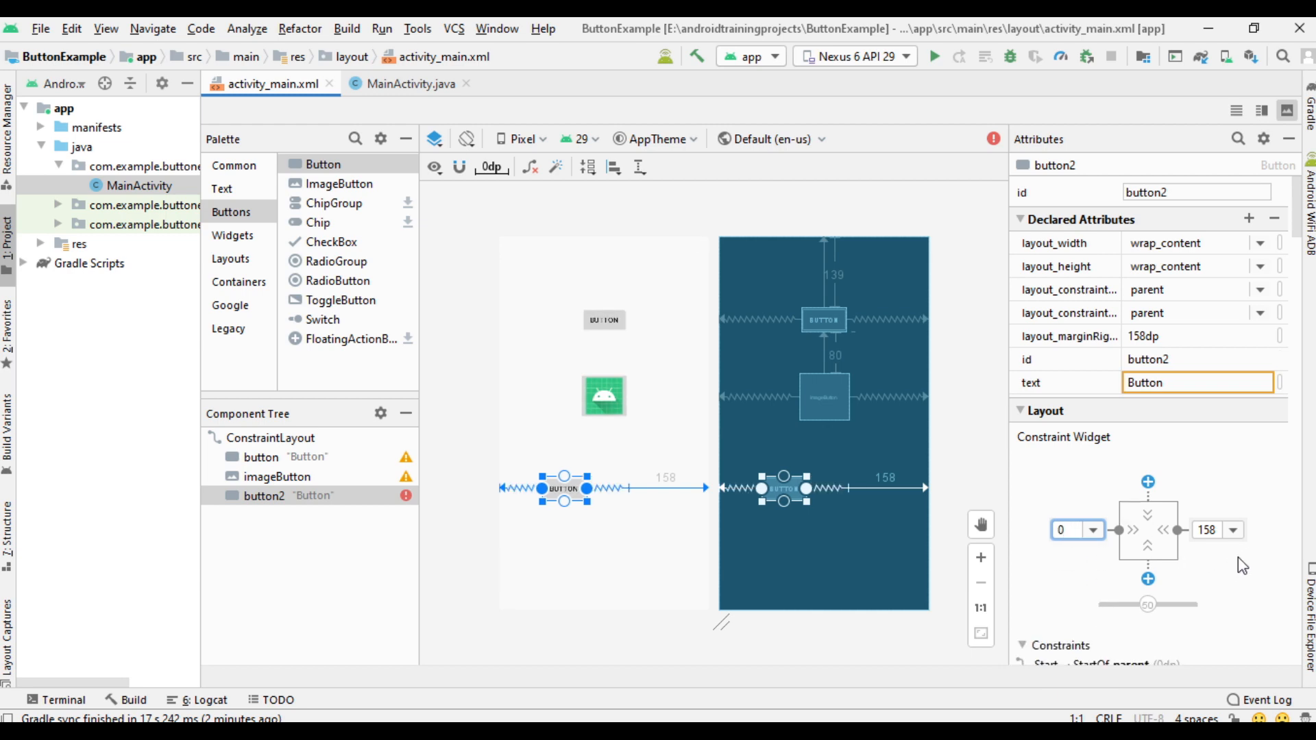
click(1232, 529)
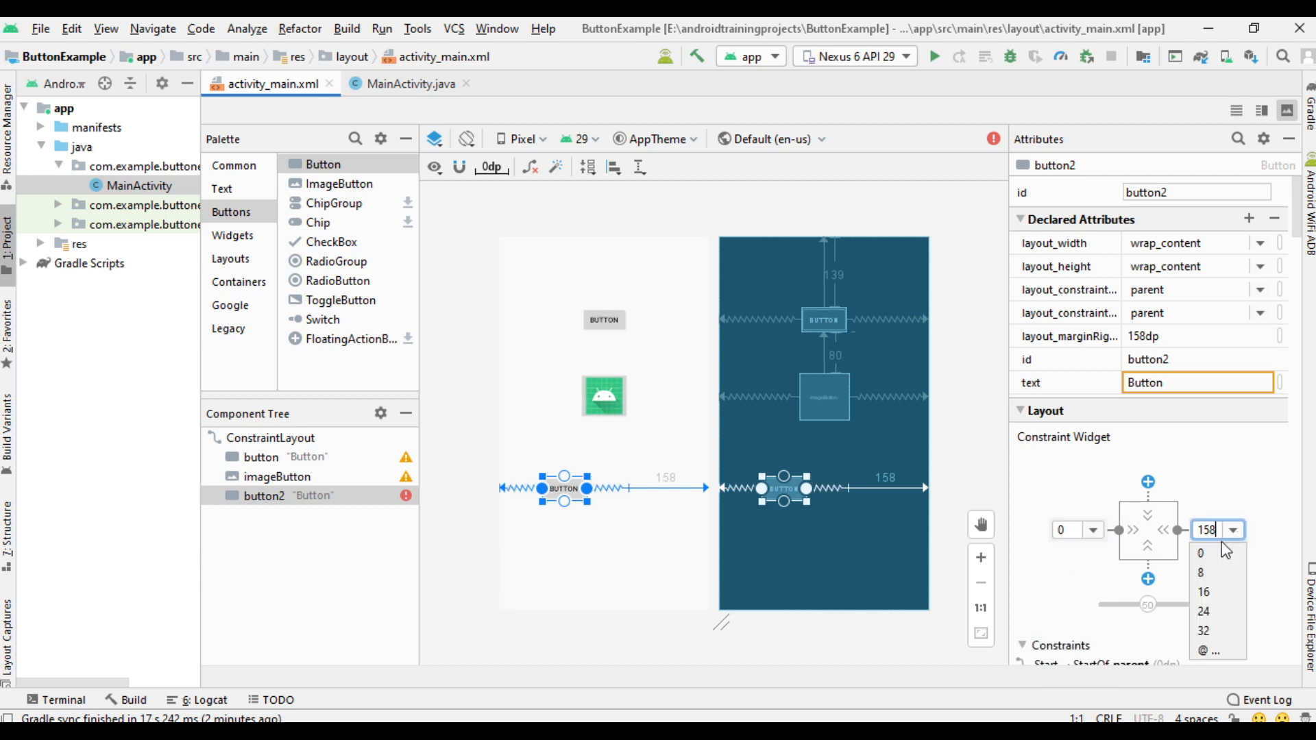
click(1200, 552)
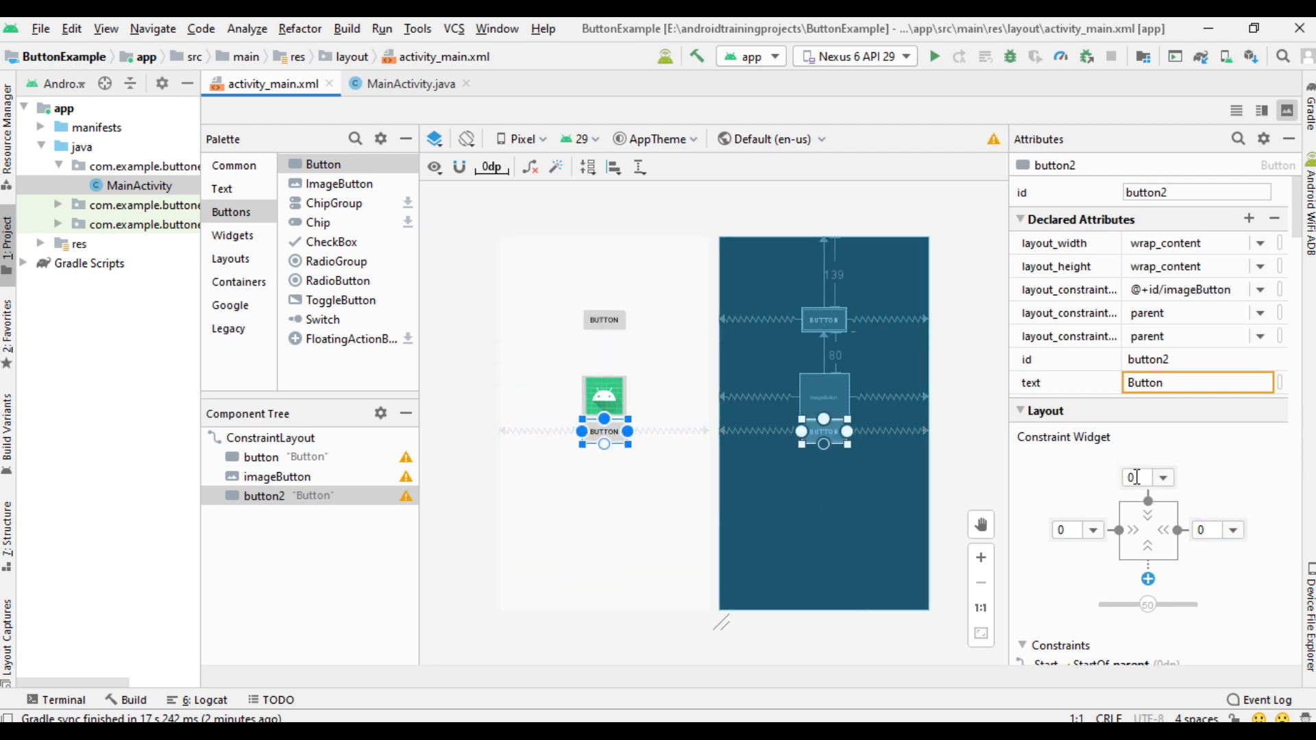
Step: Set button2's top margin to 80dp and reselect it
text(80)
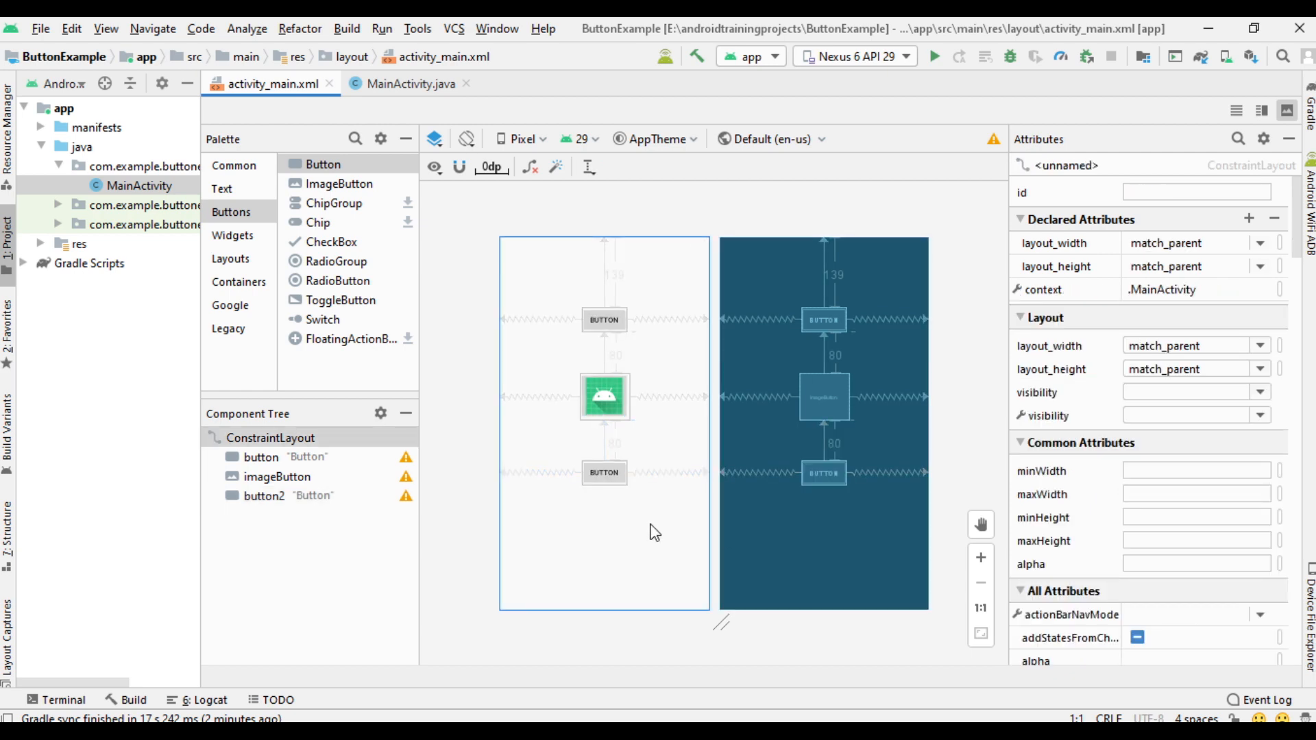
mouse_move(650, 530)
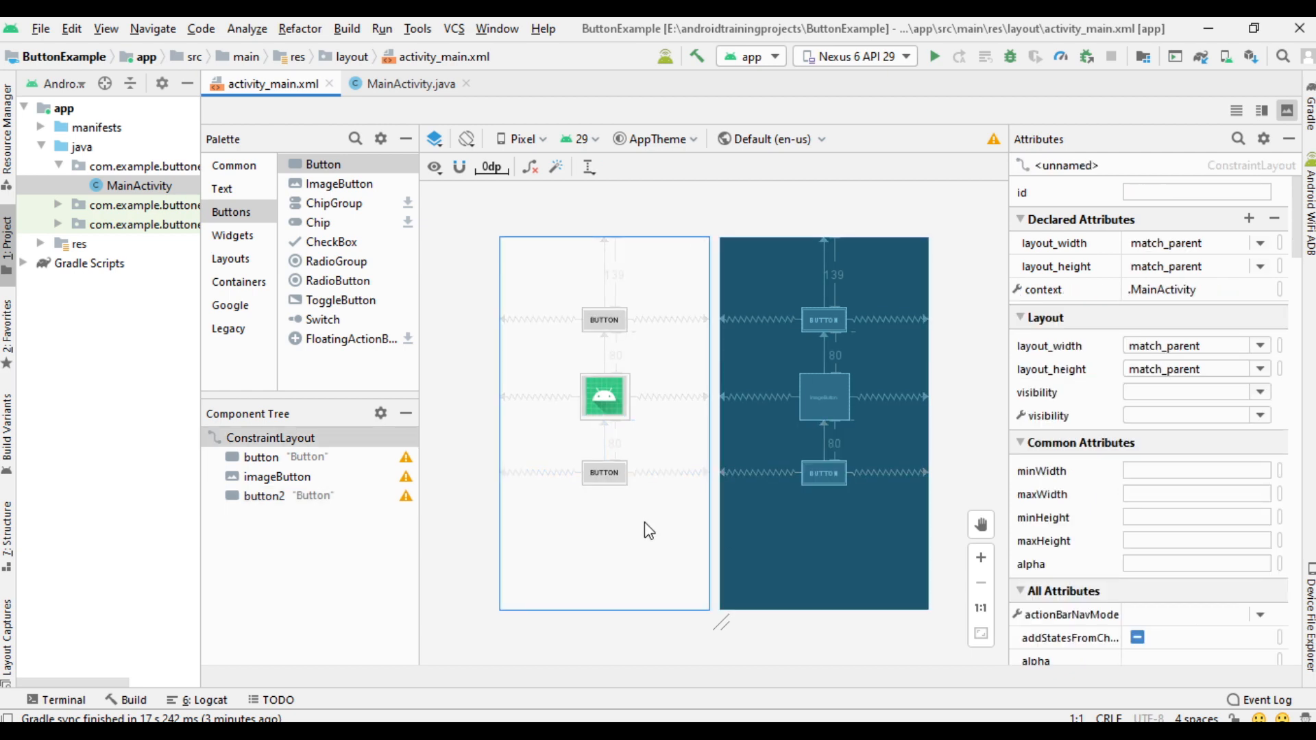
mouse_move(555, 492)
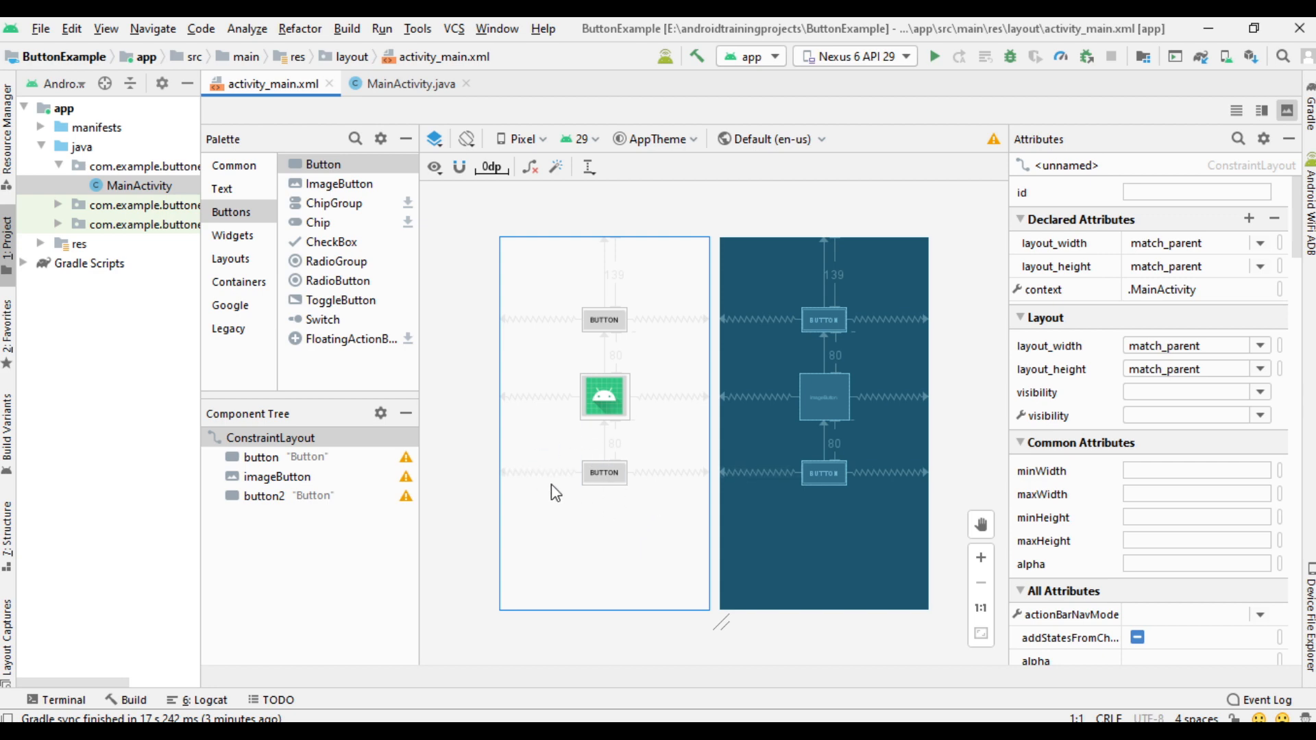
click(603, 472)
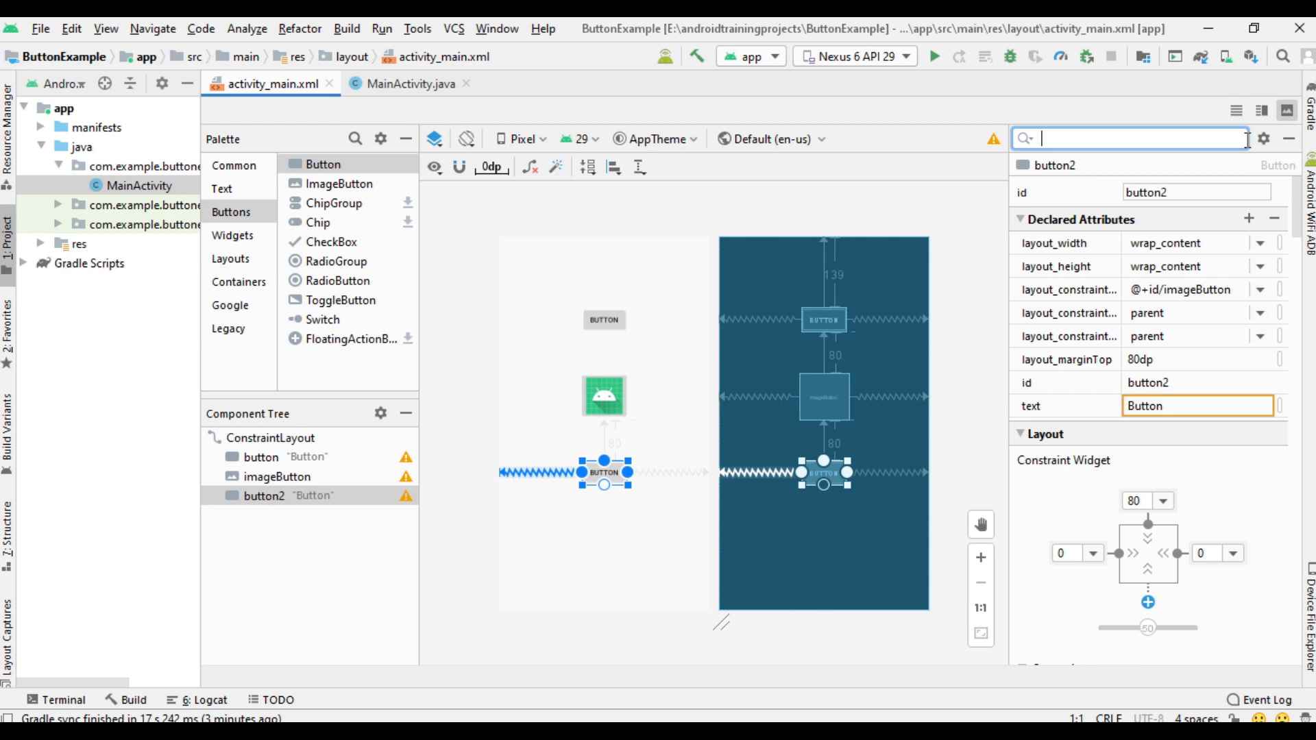
Step: Filter attributes by 'dra' and pick the ic_launcher mipmap as button2's drawableLeft image
text(dra)
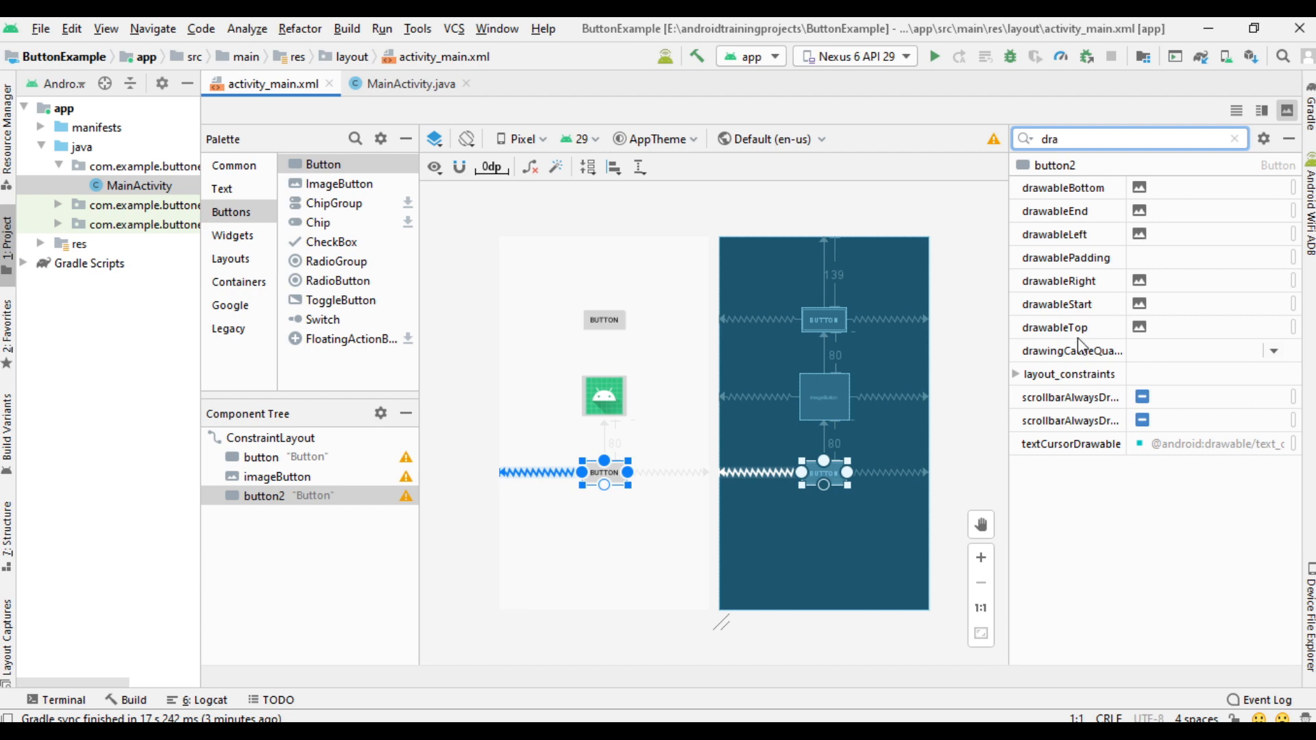
mouse_move(1115, 327)
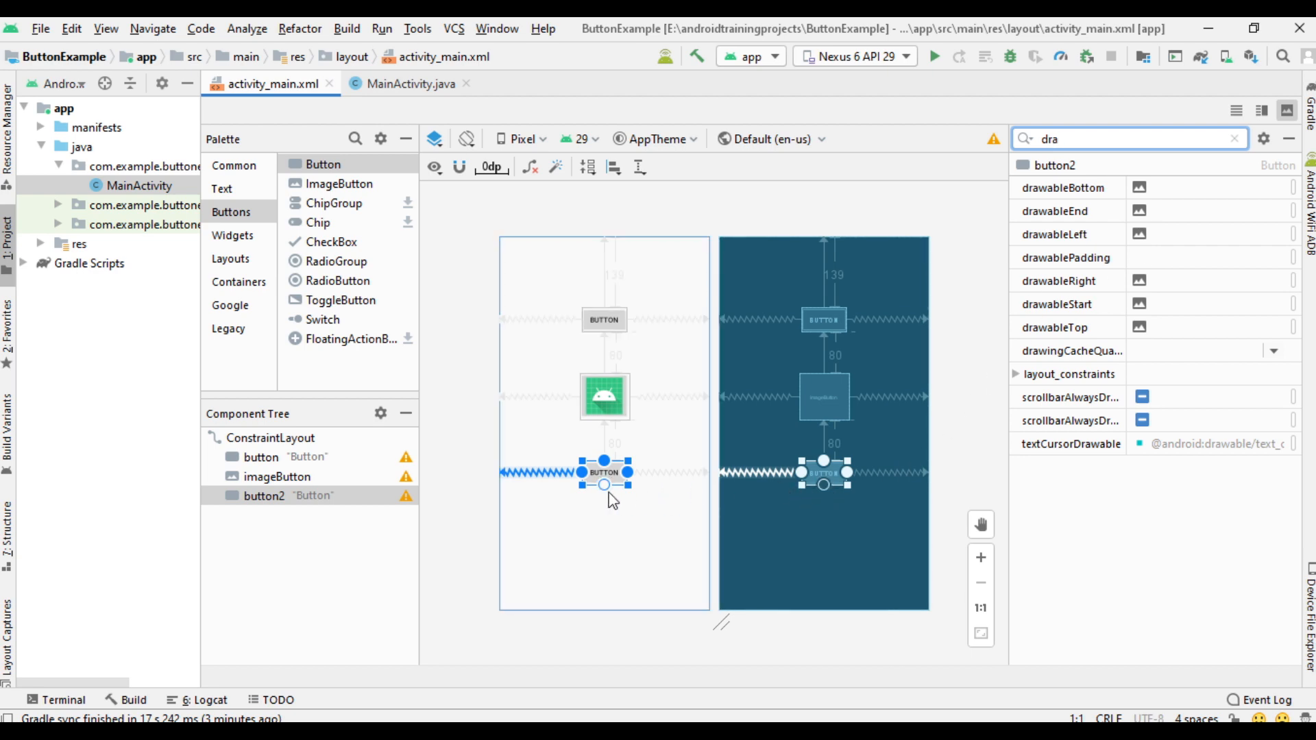
click(1138, 233)
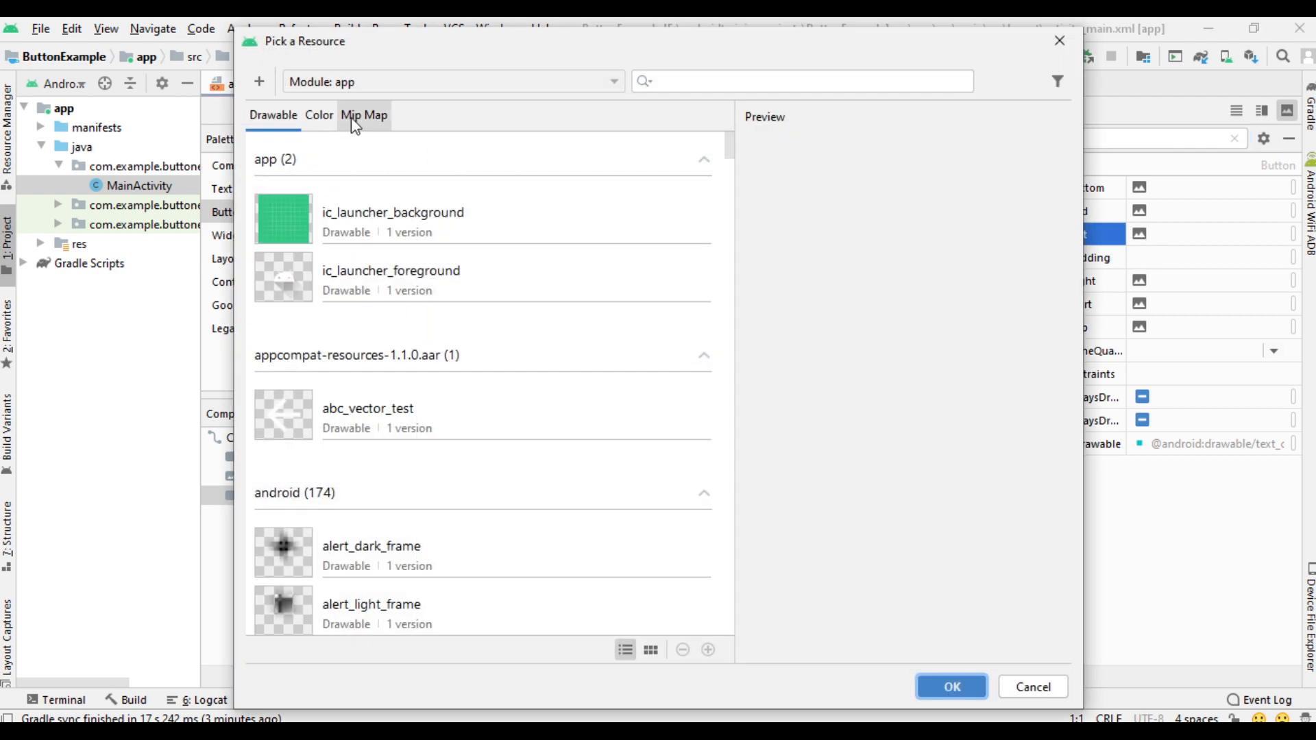
click(365, 115)
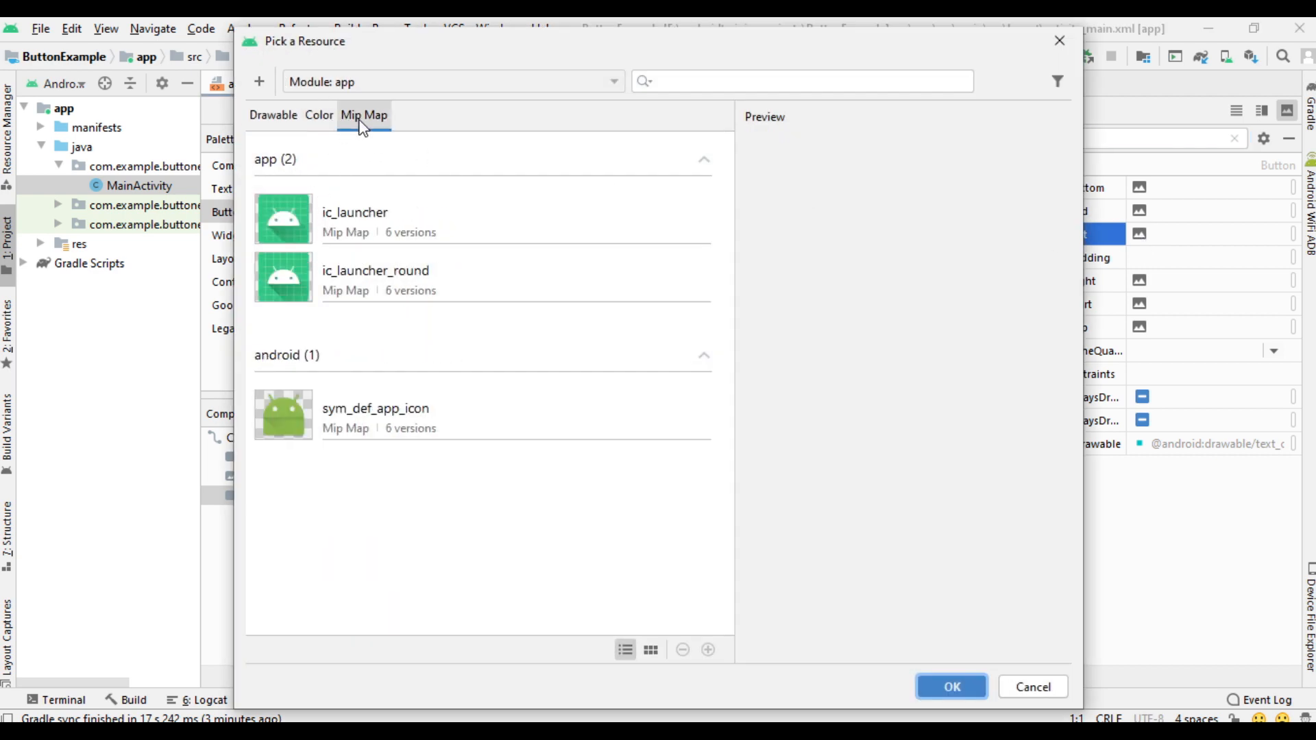
click(951, 686)
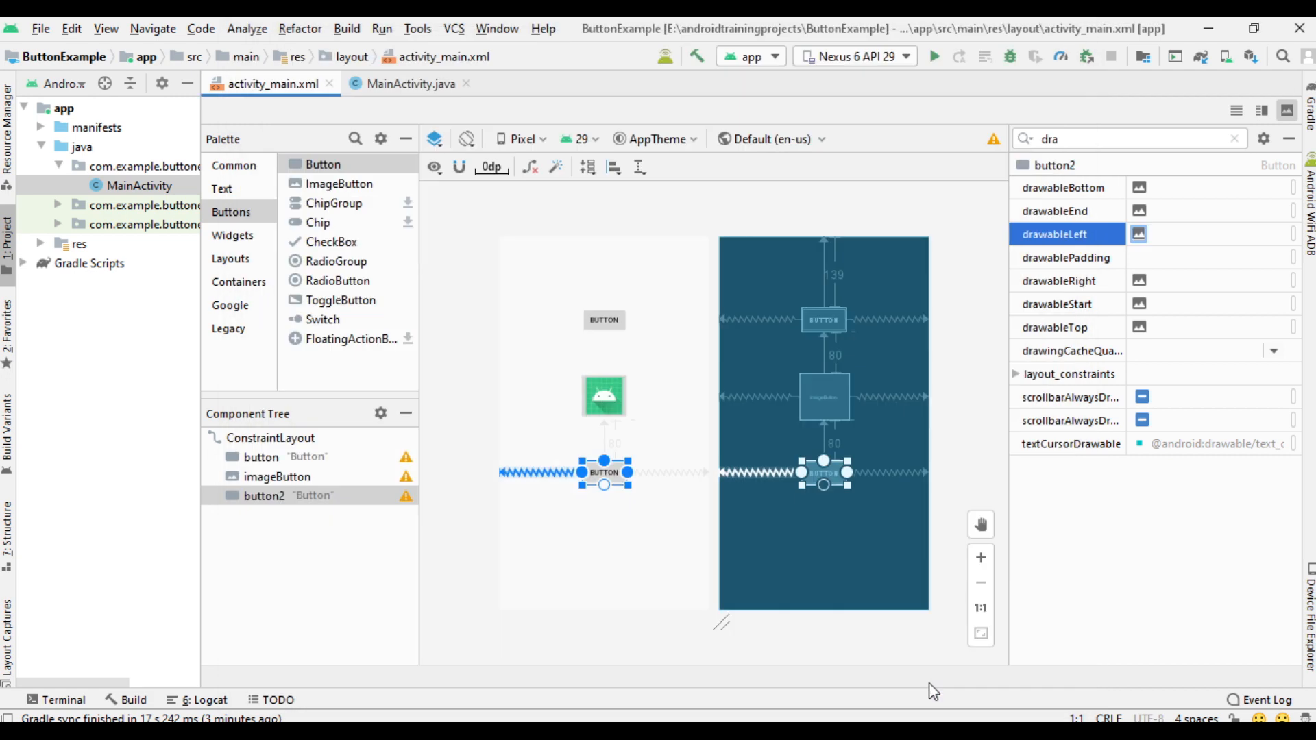